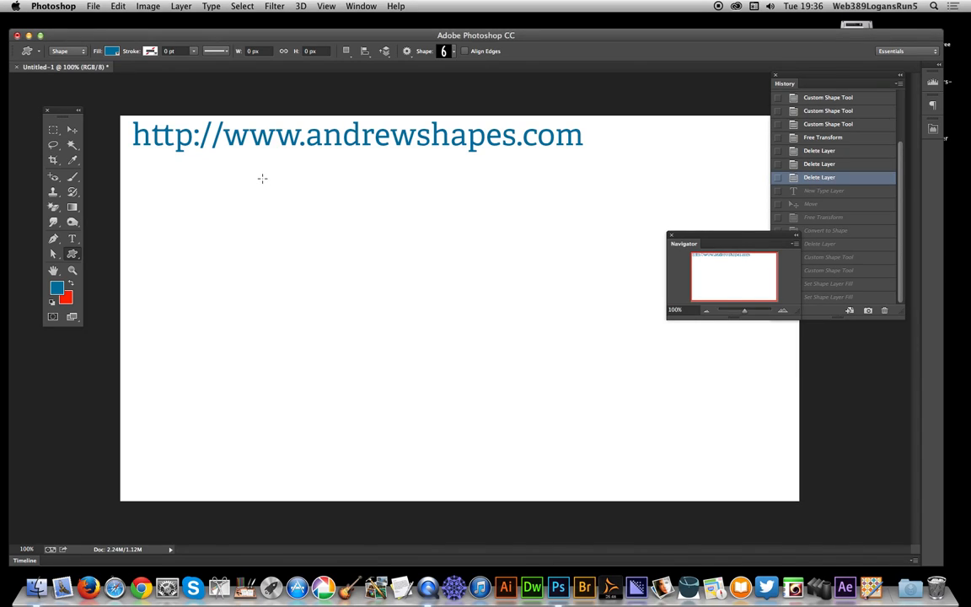
mouse_move(177, 172)
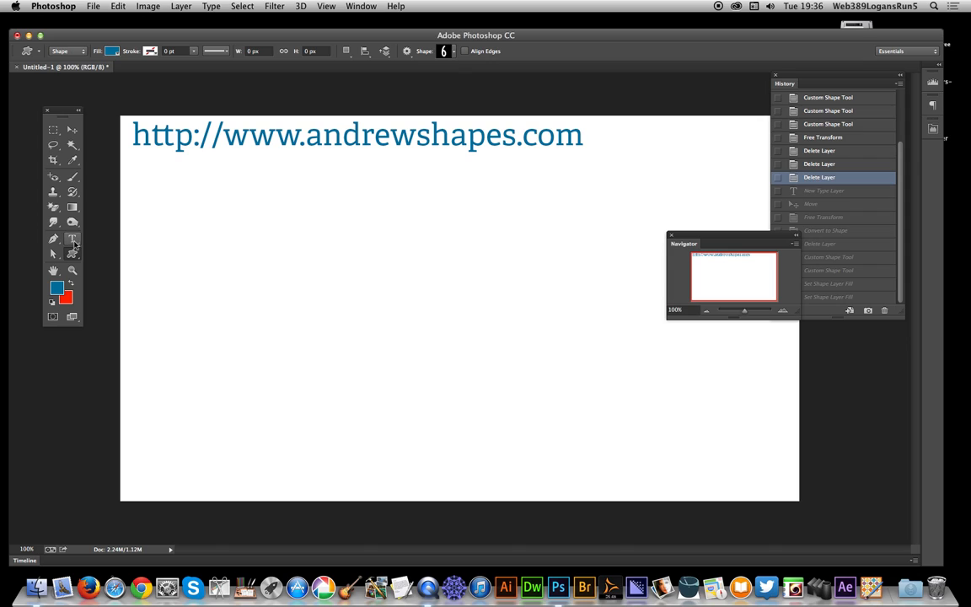
Create a new text layer on the canvas containing the numeral 5 in large blue type.
left_click(72, 239)
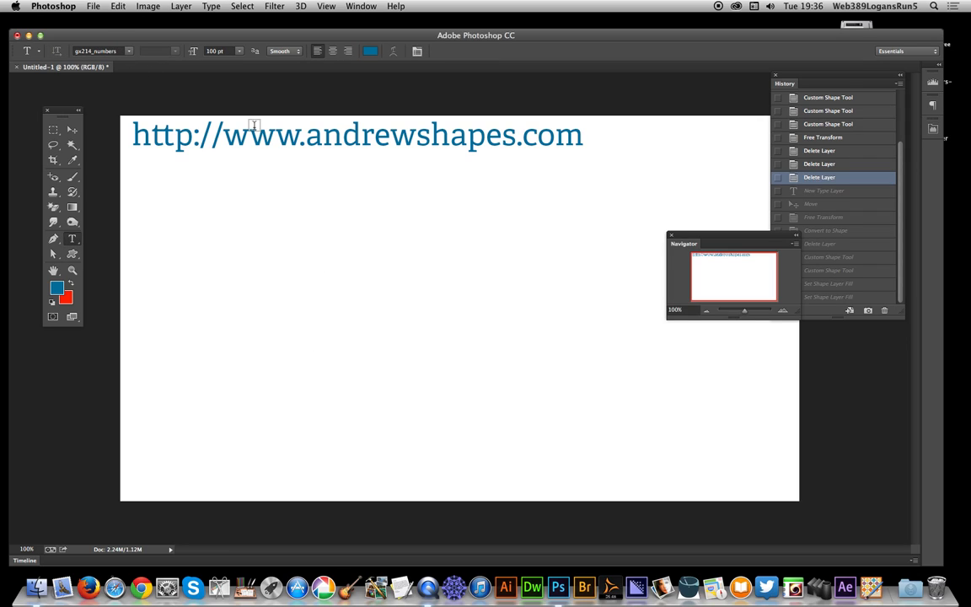
mouse_move(361, 334)
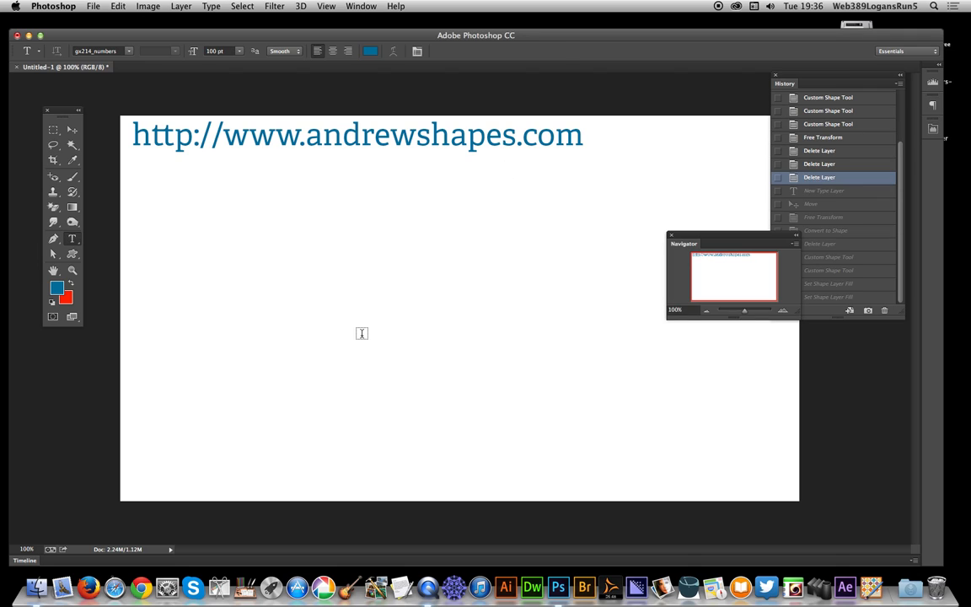
left_click(360, 334)
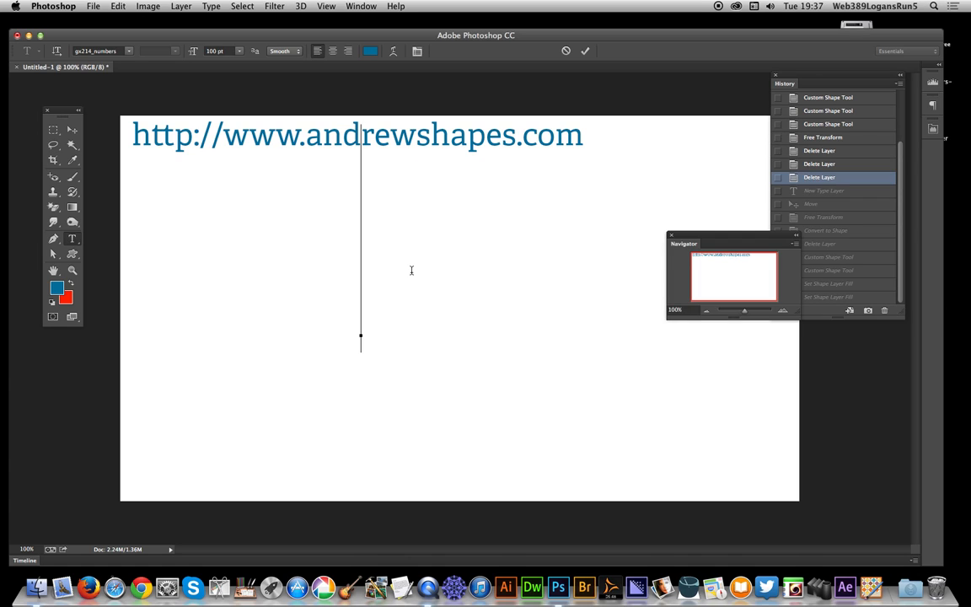
type("5")
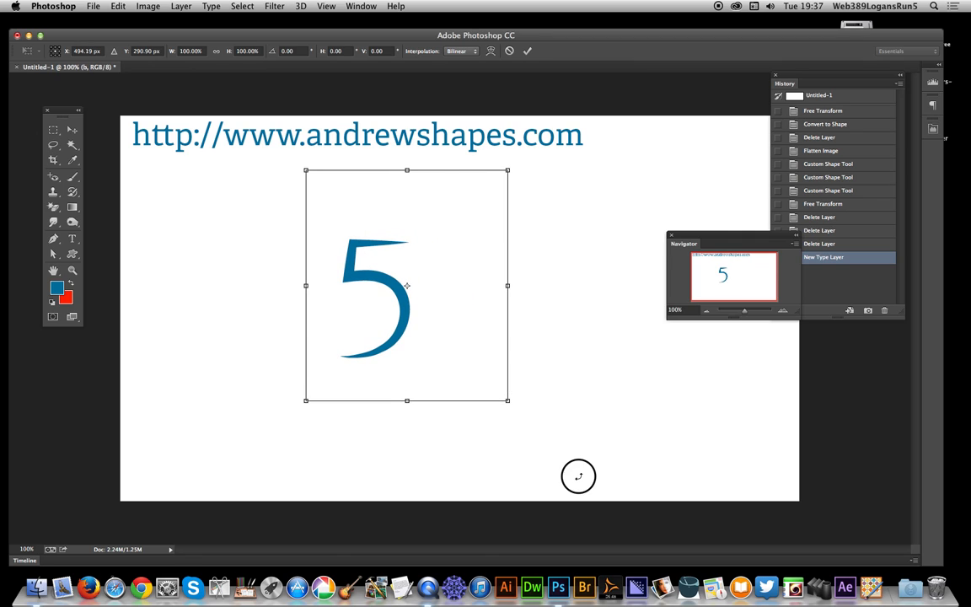
Free-transform the 5 into a taller, narrower numeral and commit the stretch.
left_click_drag(509, 402, 587, 486)
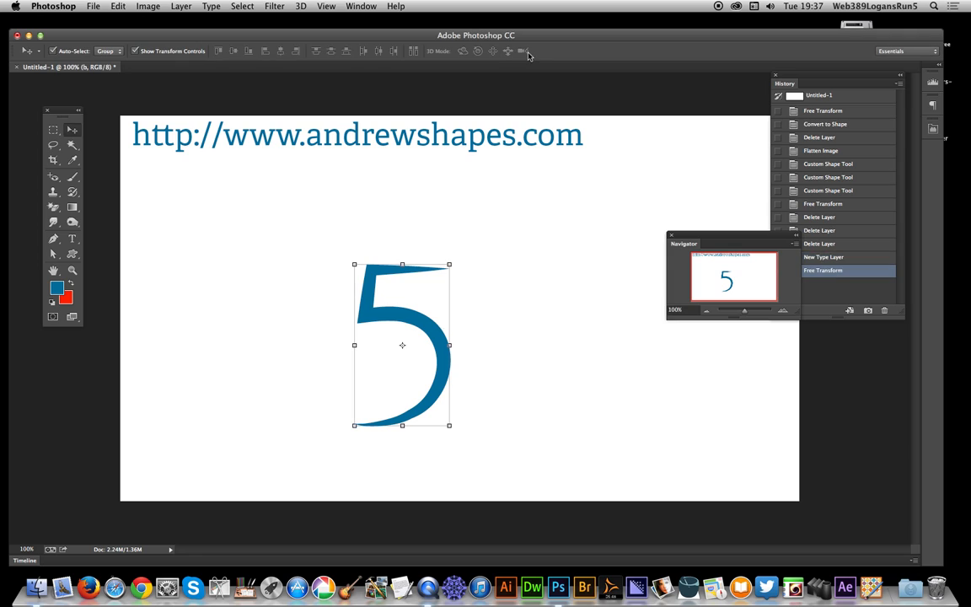
left_click(211, 7)
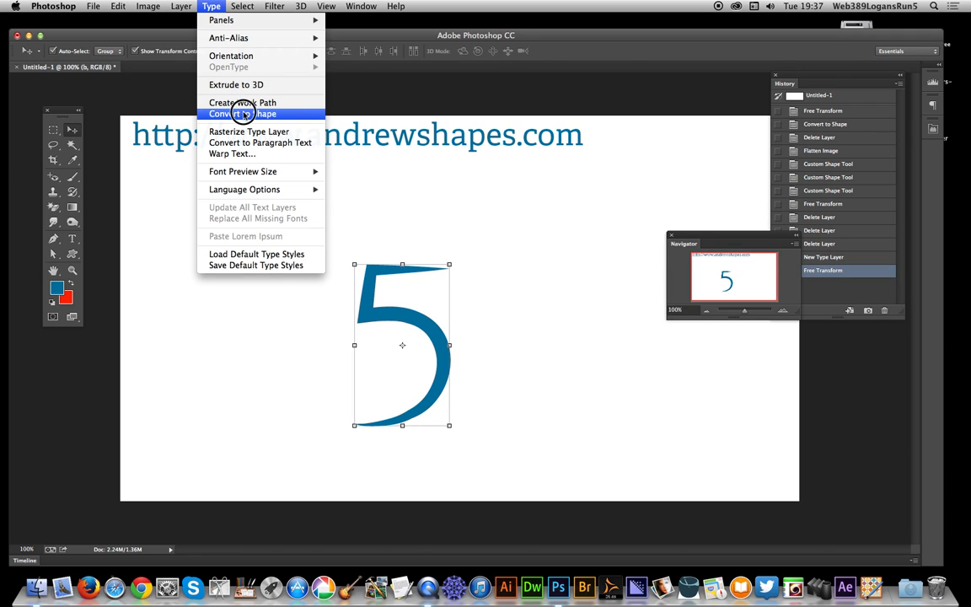
Convert the 5 text layer to a vector shape and reveal its path anchor points.
left_click(243, 113)
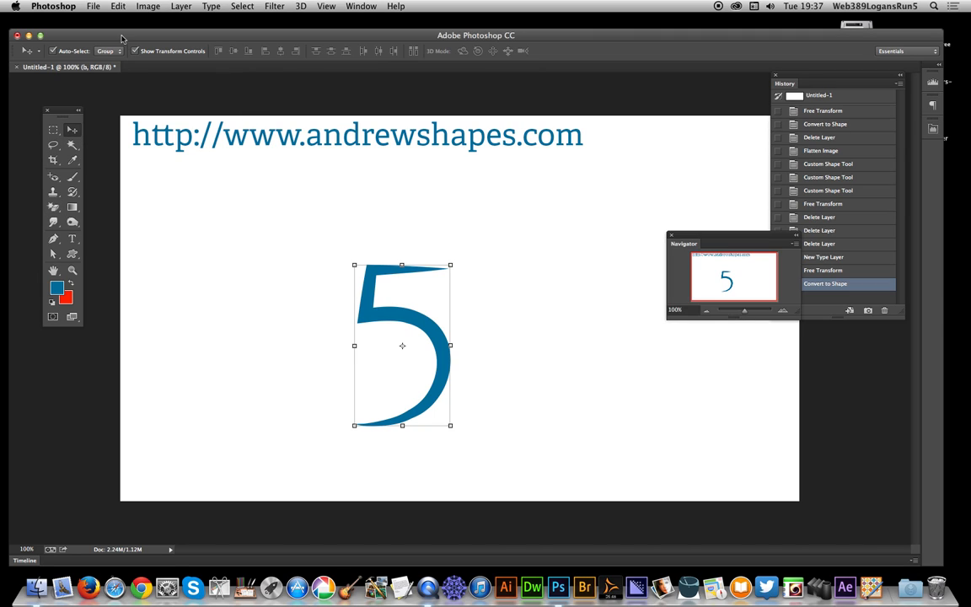
left_click(118, 7)
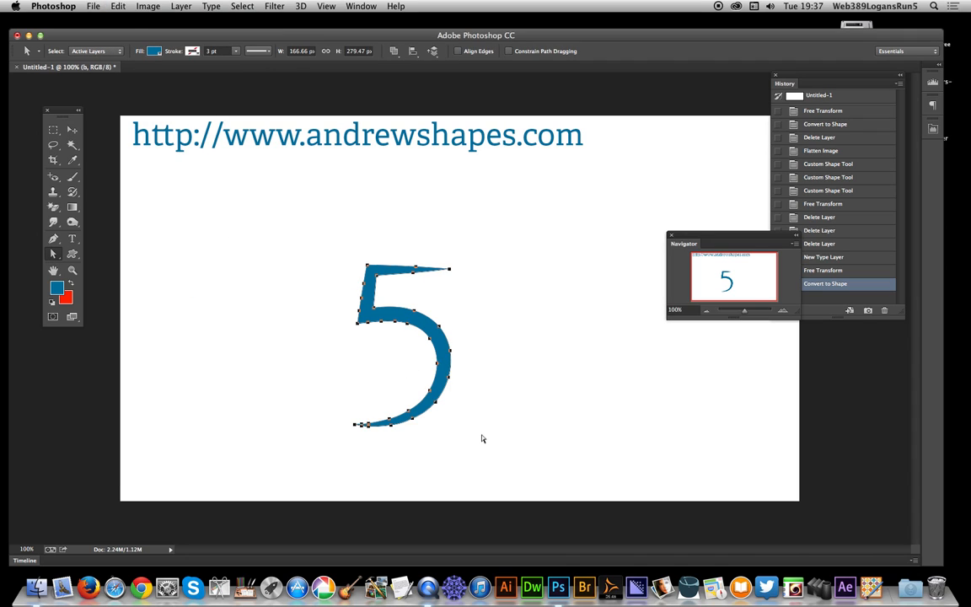
Define the 5 as a custom shape with the default name and view it in the shape picker.
left_click(118, 7)
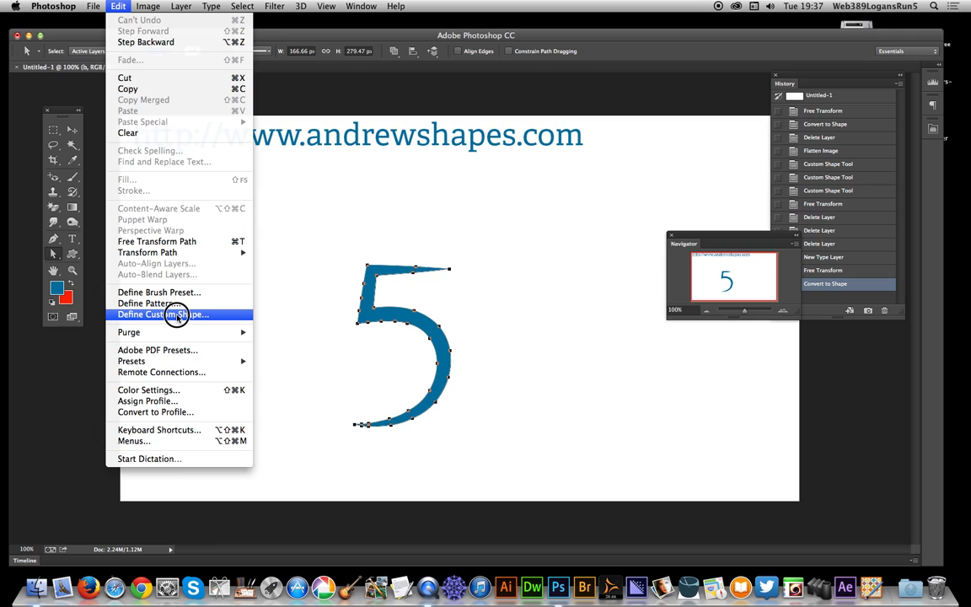
left_click(162, 313)
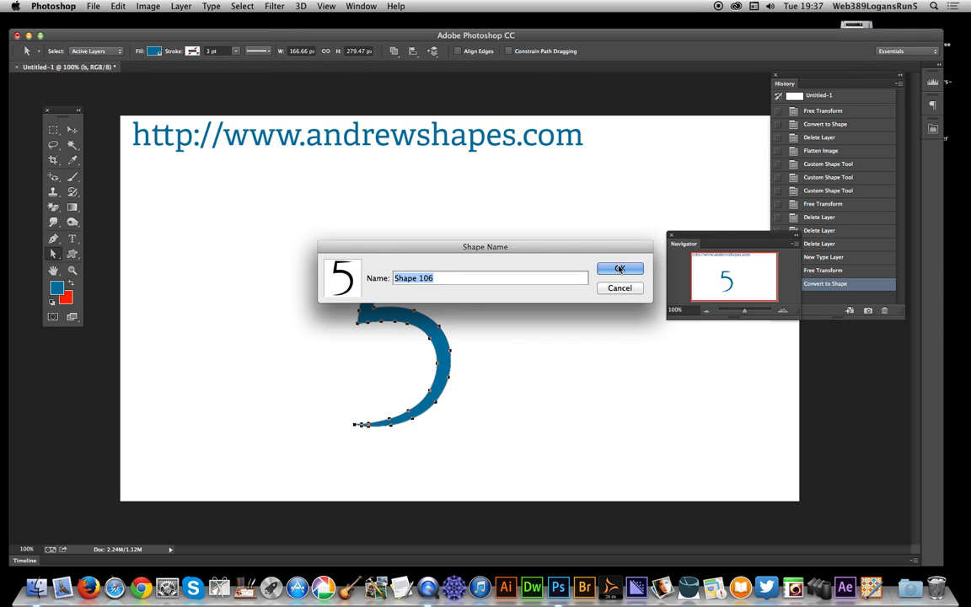
left_click(621, 268)
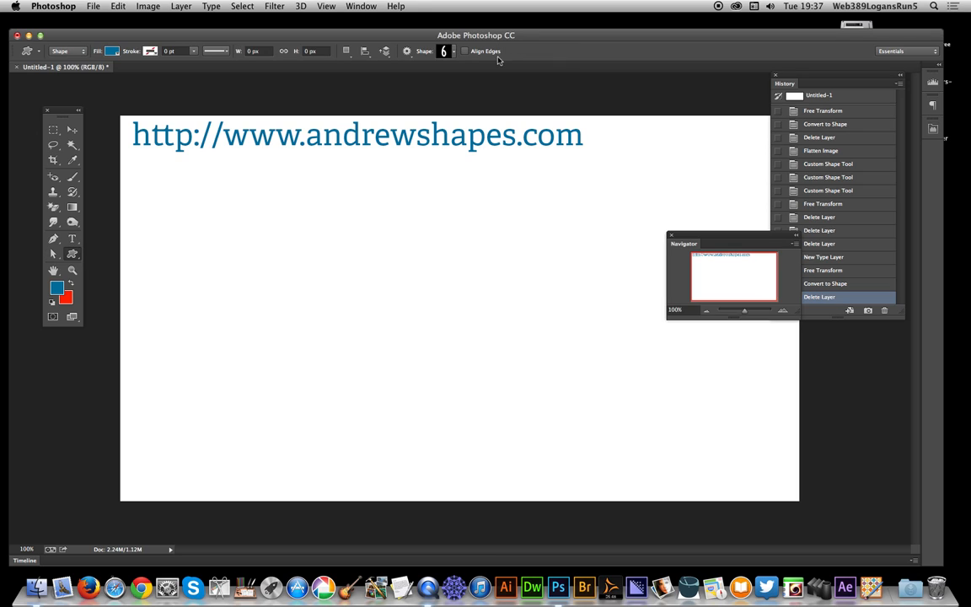
left_click(441, 50)
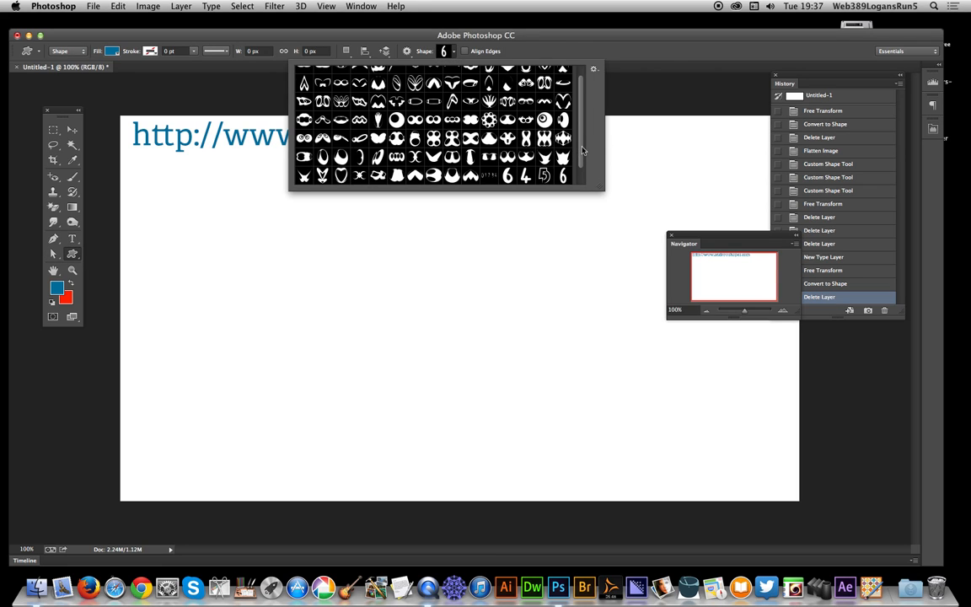